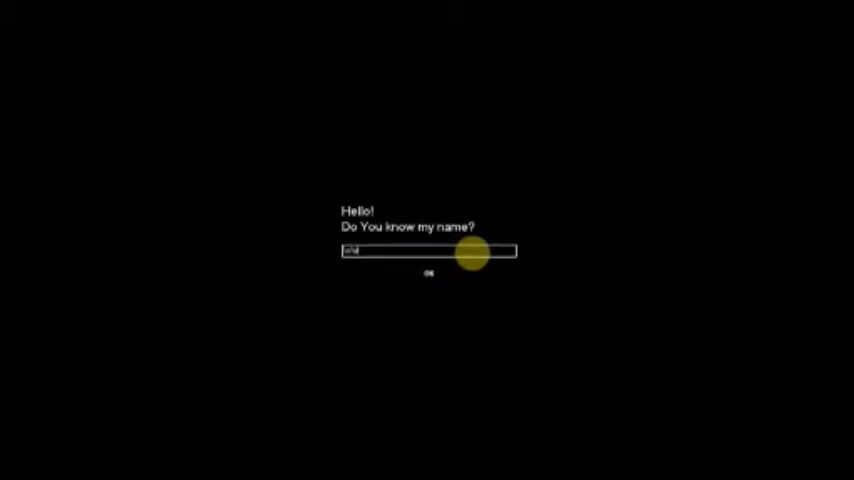
Enter an answer in the name field so the game opens its Attention note in Notepad
left_click(428, 273)
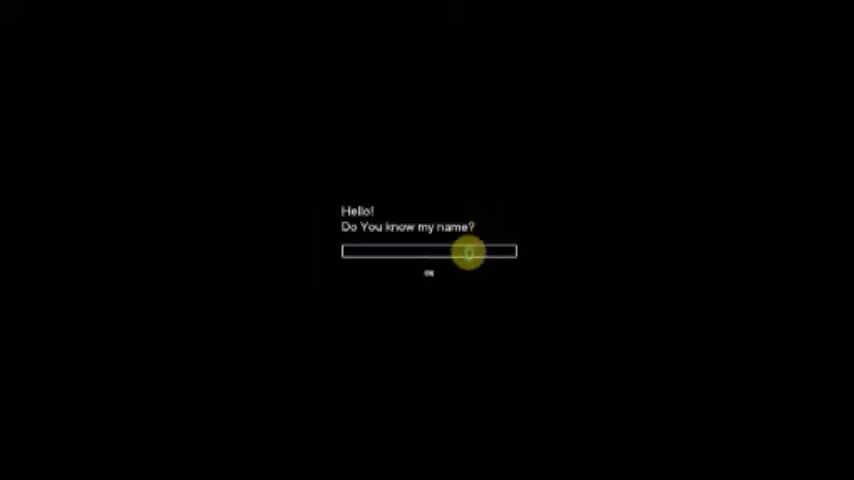
type("text")
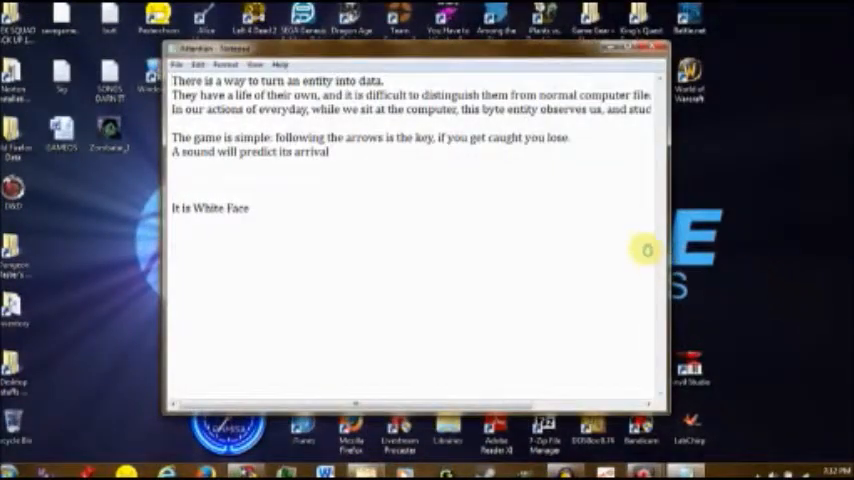
mouse_move(644, 232)
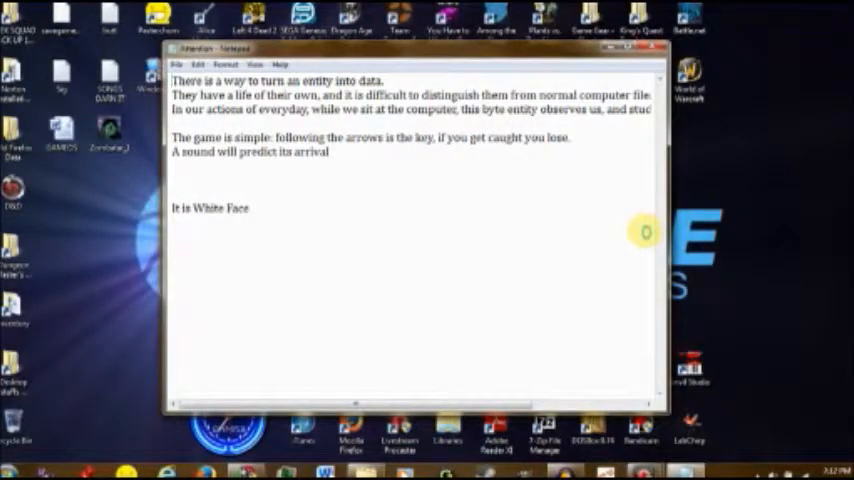
mouse_move(643, 166)
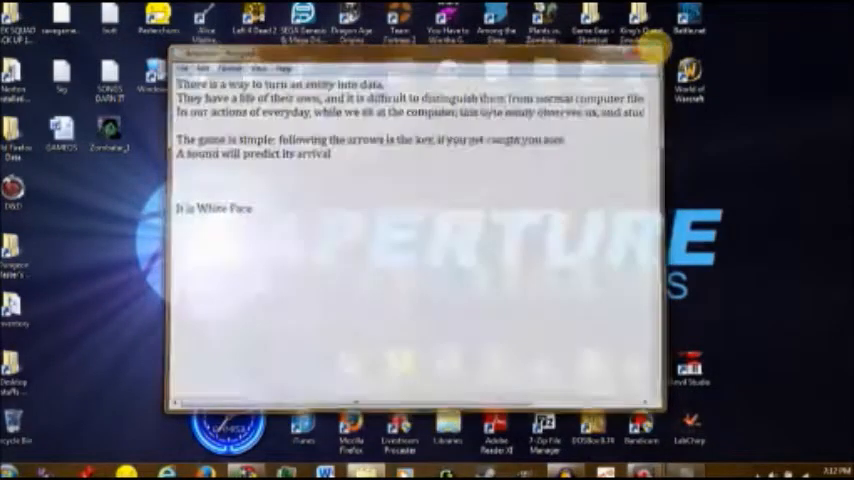
Close the Attention note in Notepad, returning to the 'Do You know my name?' screen
left_click(654, 53)
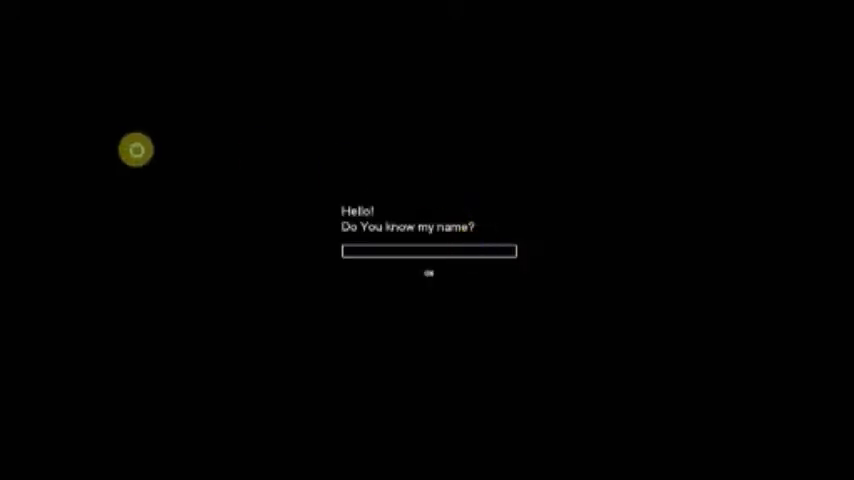
mouse_move(490, 167)
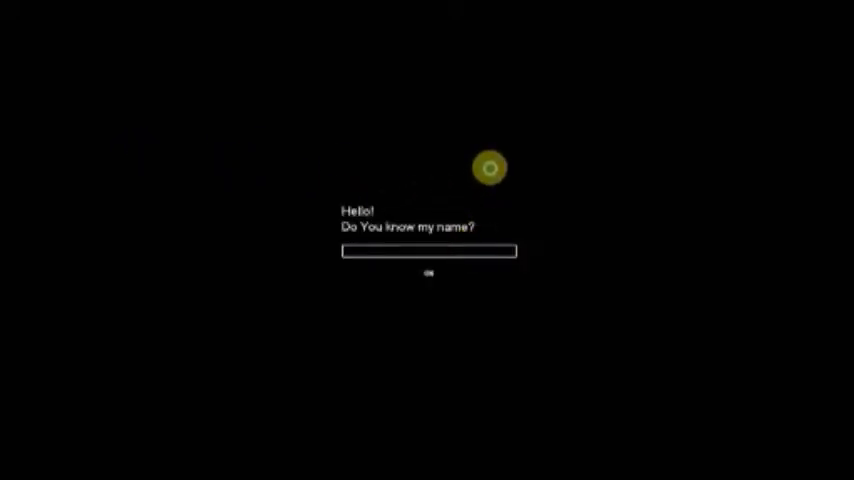
mouse_move(638, 352)
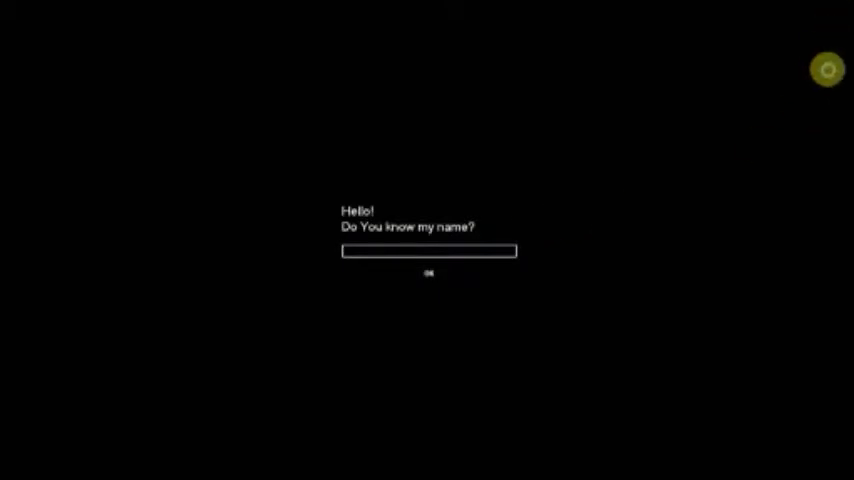
mouse_move(488, 170)
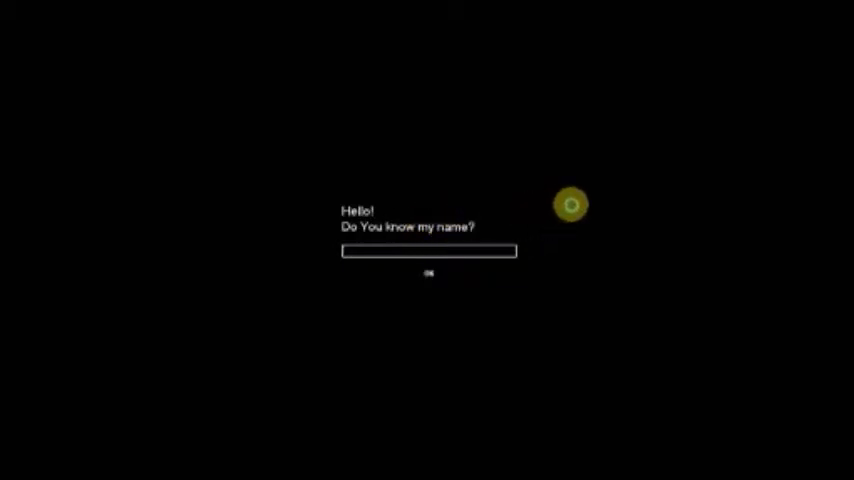
mouse_move(463, 252)
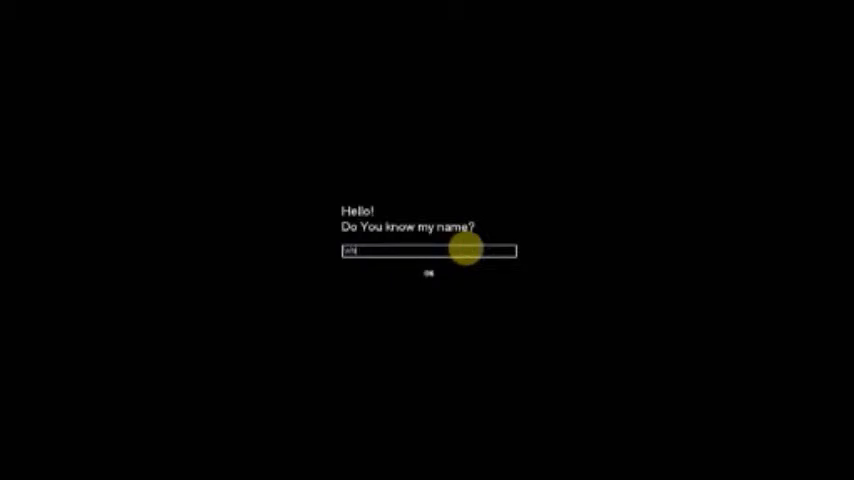
left_click(428, 272)
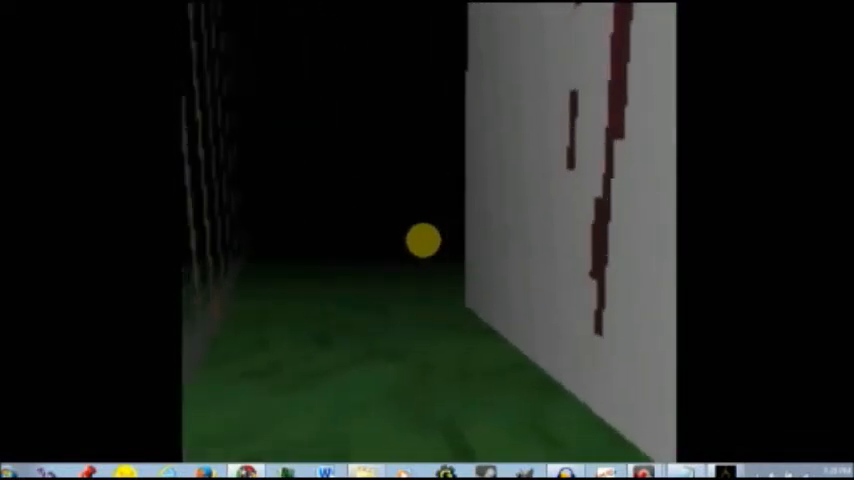
Launch TOSHIBA eco Utility from the taskbar and right-click its welcome window
left_click(10, 470)
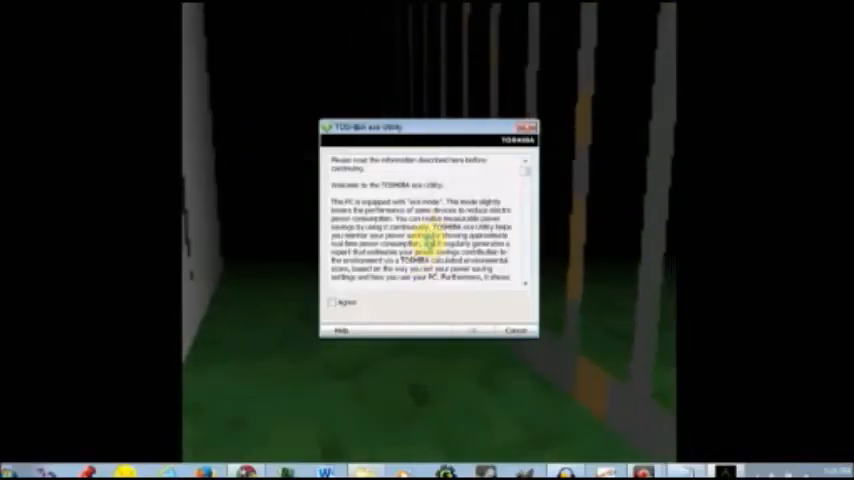
right_click(430, 240)
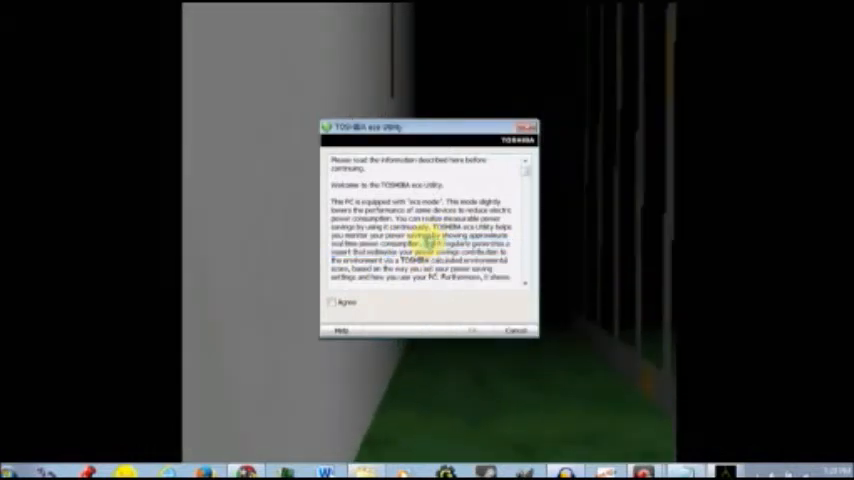
right_click(440, 245)
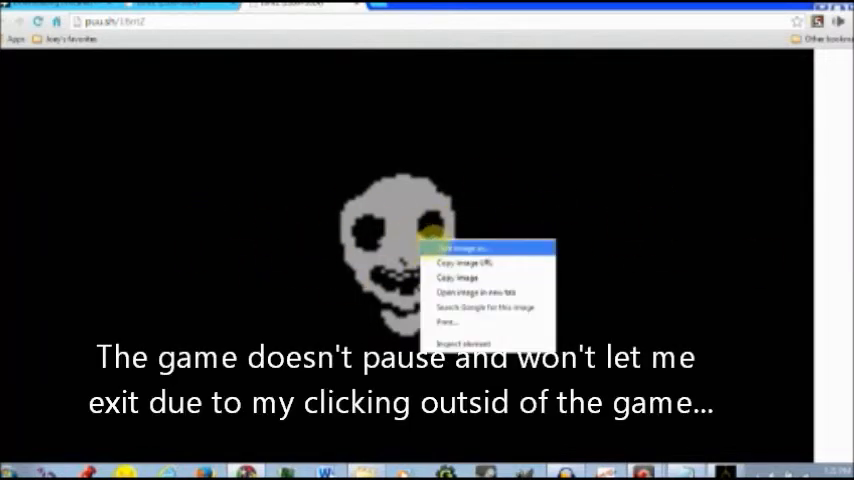
left_click(461, 247)
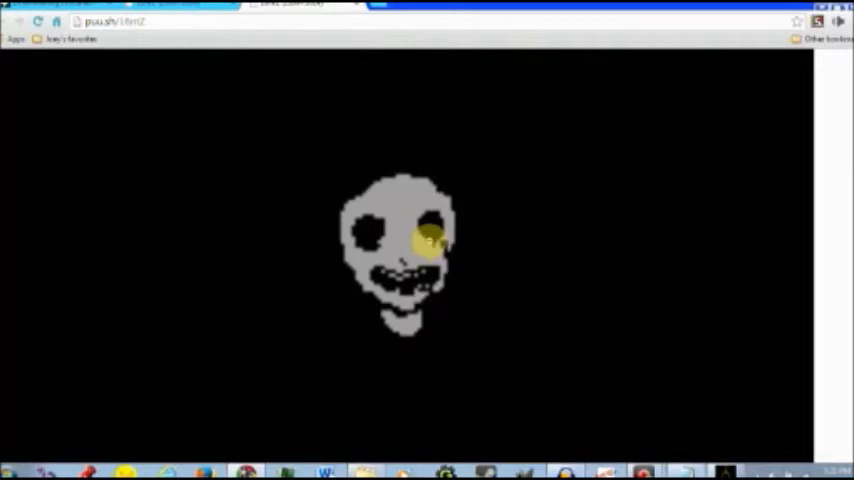
right_click(428, 240)
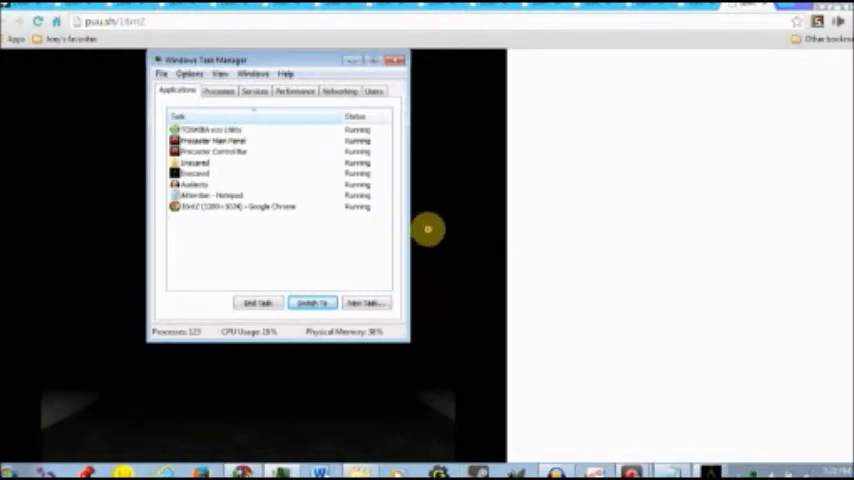
mouse_move(428, 240)
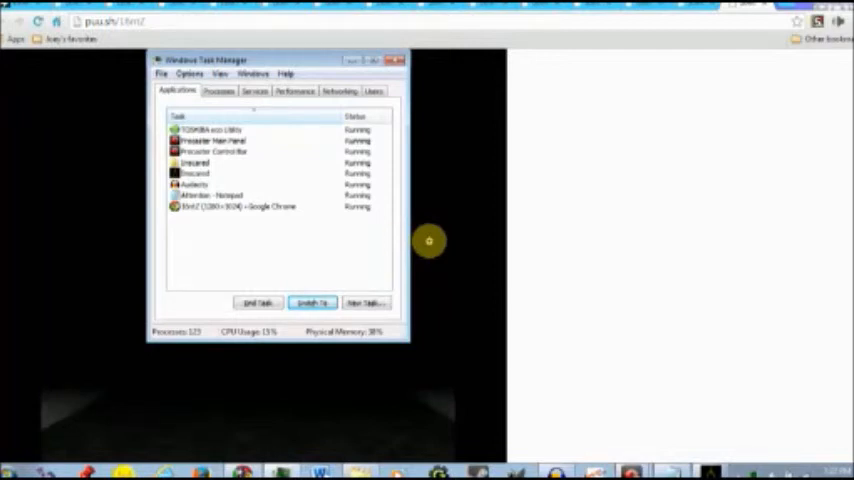
Select Precaster Main Panel and Audacity tasks, then bring the Attention notes to front
left_click(210, 141)
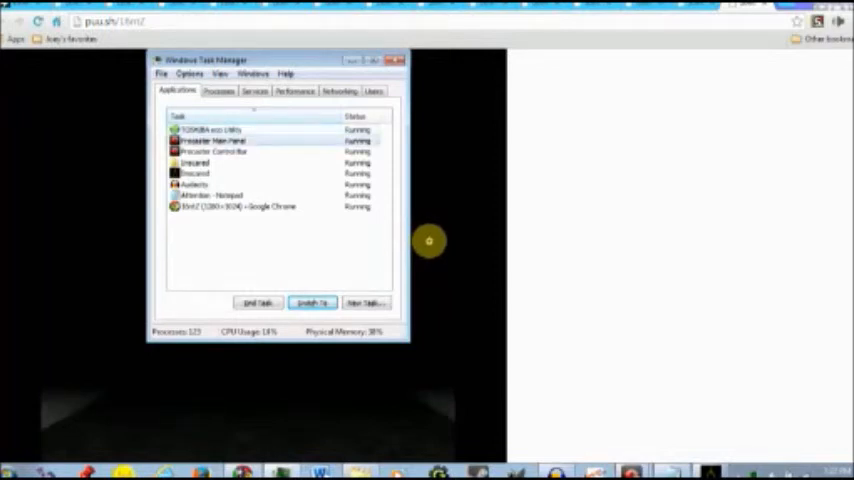
left_click(210, 184)
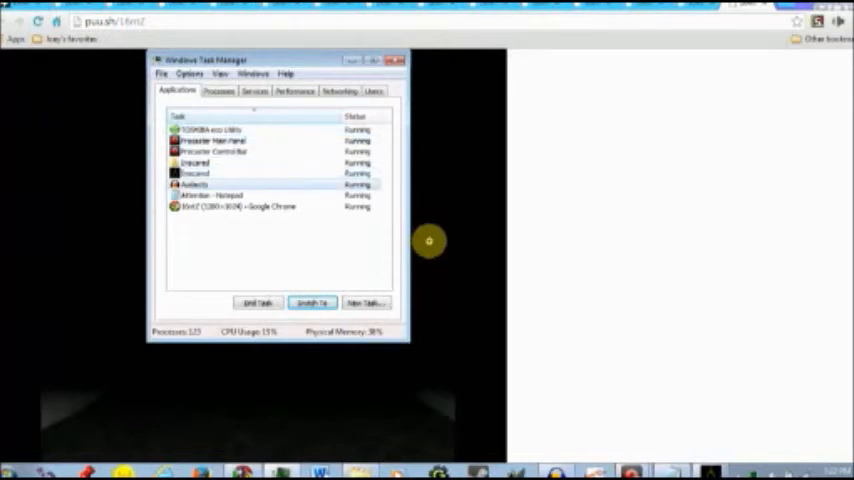
left_click(312, 303)
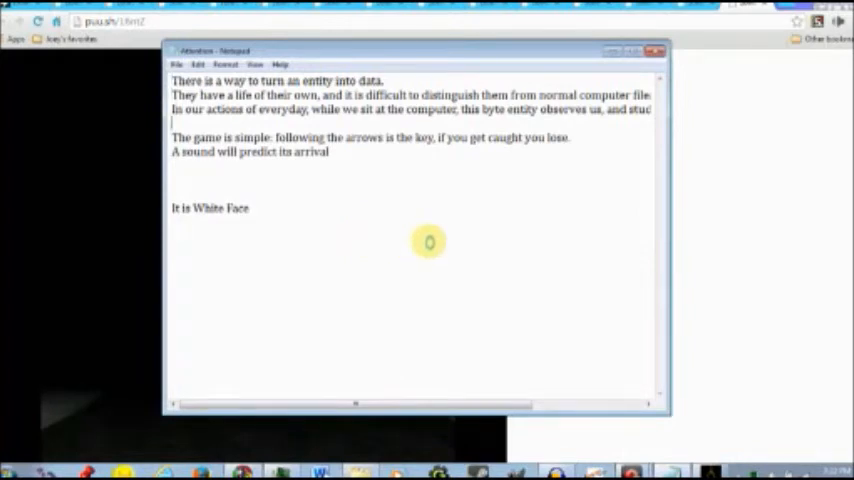
left_click(12, 471)
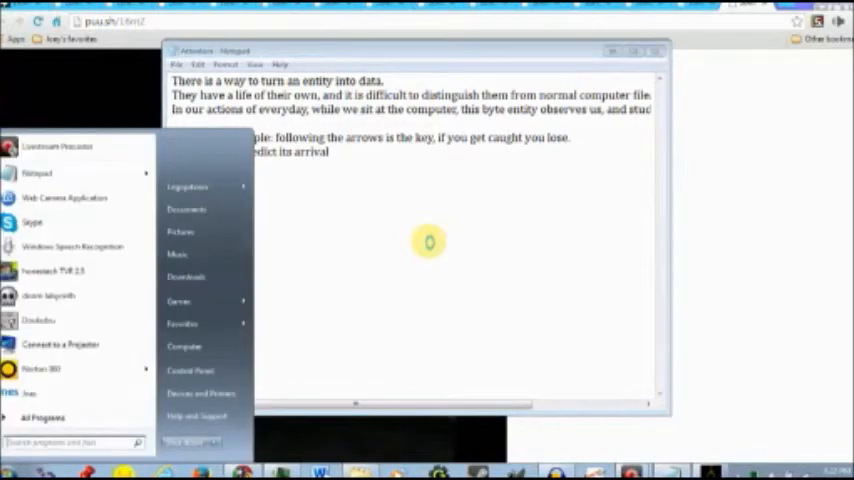
left_click(43, 417)
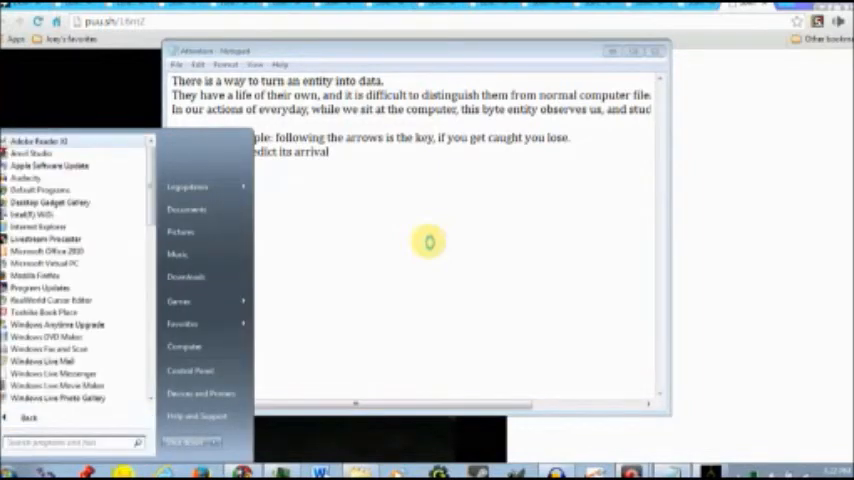
type("It is White Face")
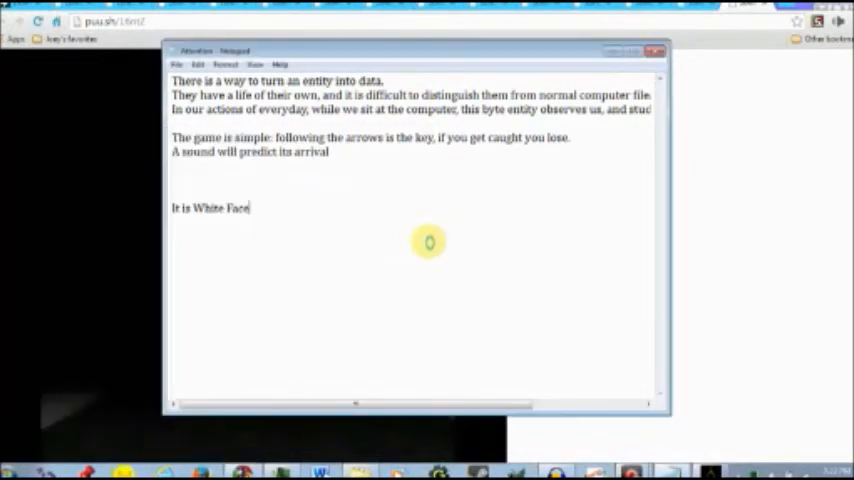
right_click(441, 228)
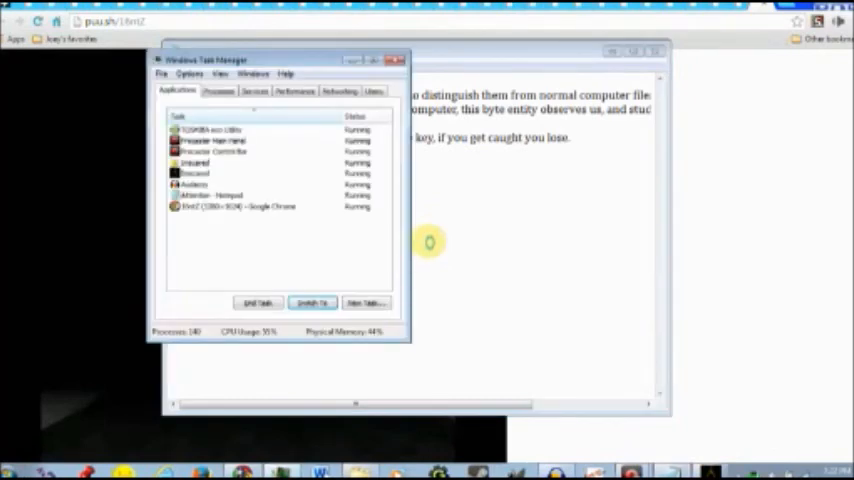
left_click(200, 172)
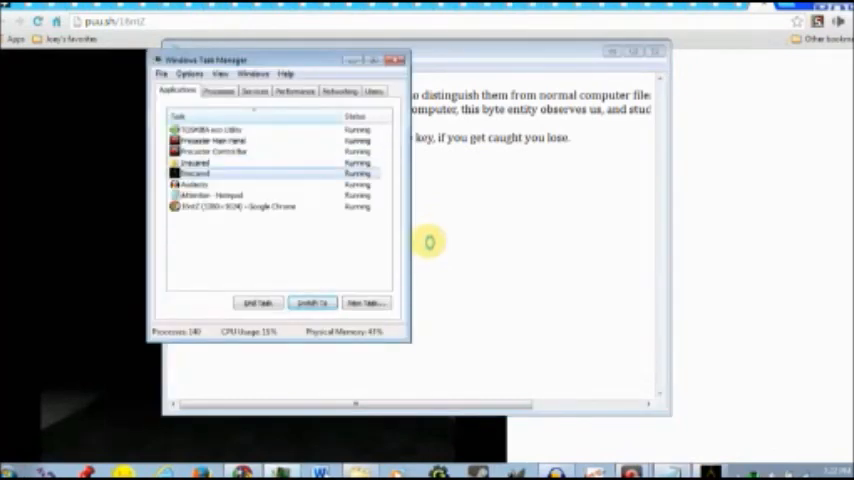
left_click(312, 302)
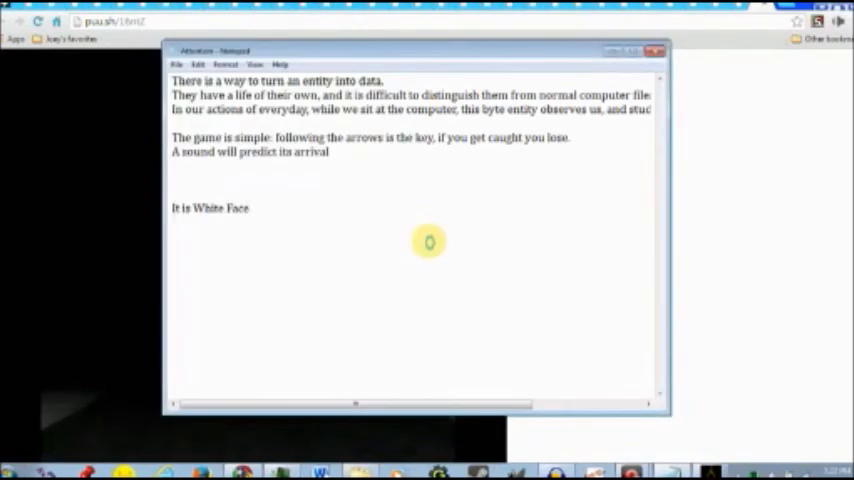